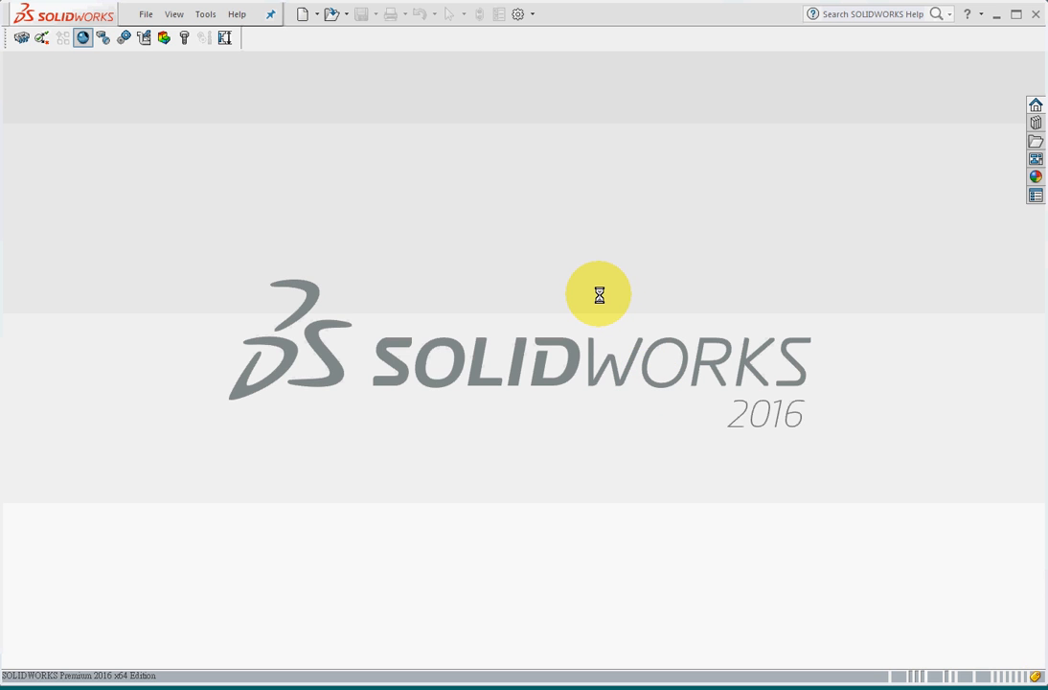
{"action": "mouse_move", "coordinate": [291, 64]}
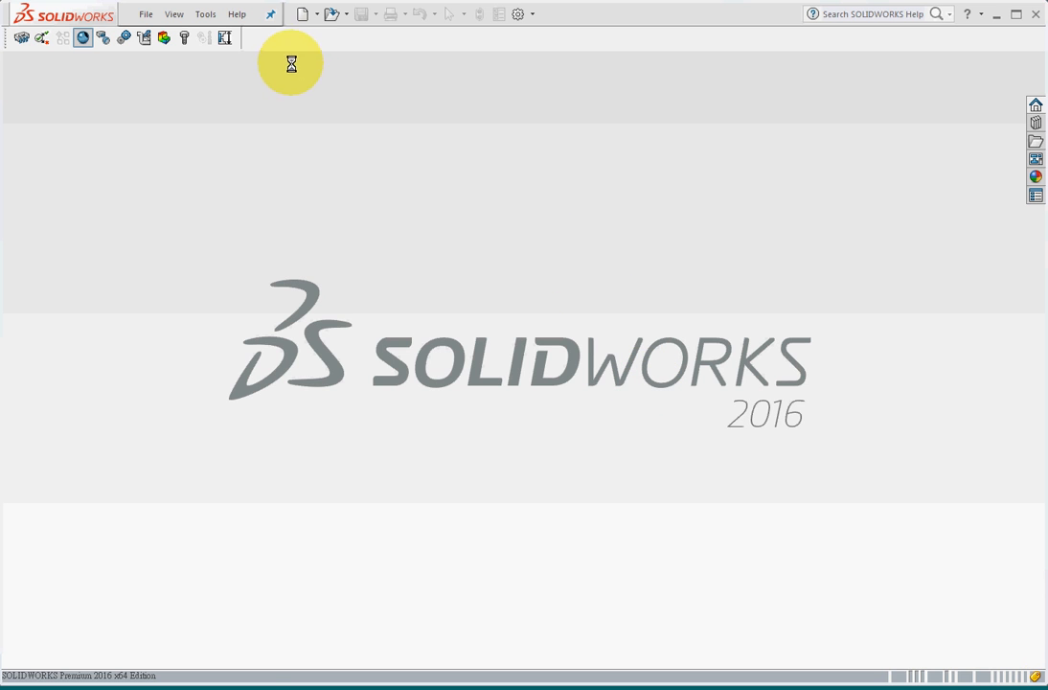
Create a new empty part document, Part1
{"action": "left_click", "coordinate": [302, 14]}
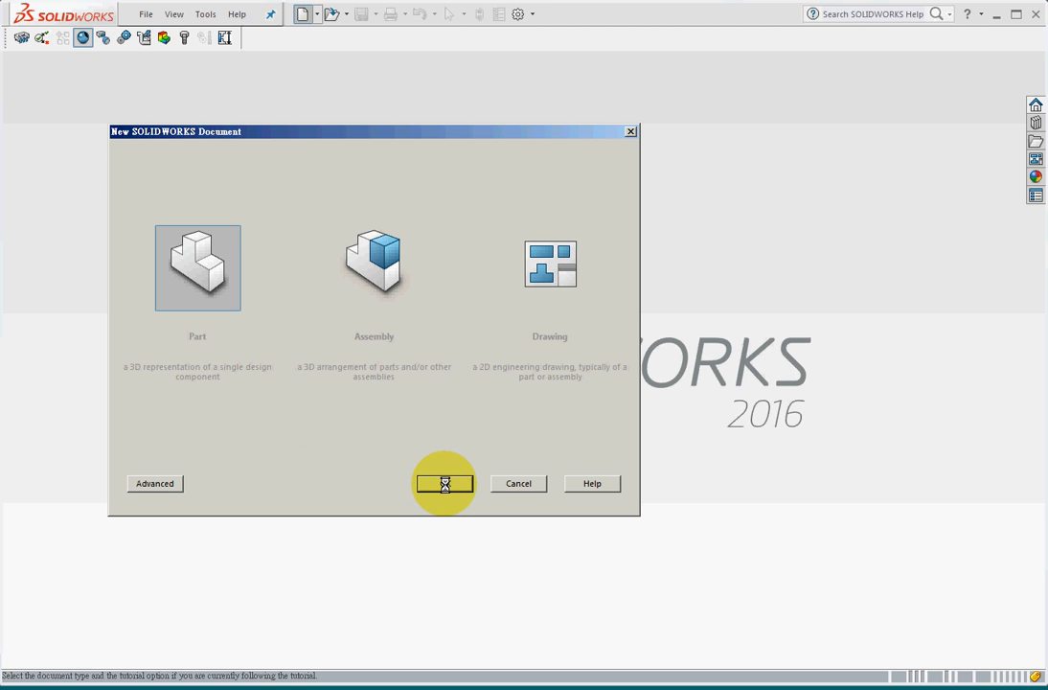
{"action": "left_click", "coordinate": [444, 483]}
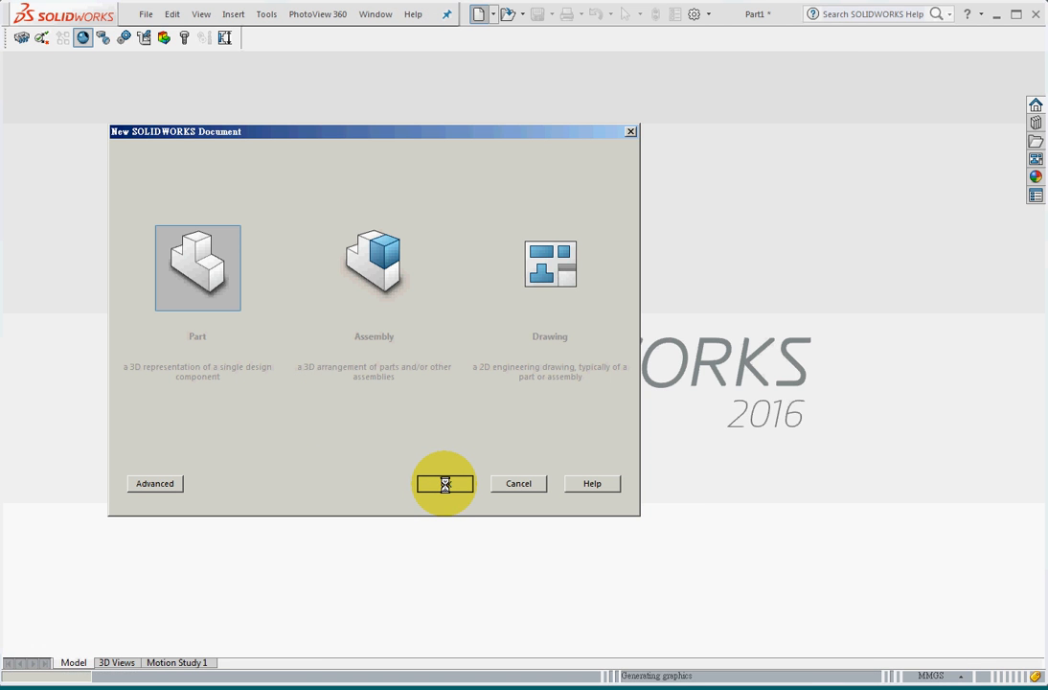
Sketch a 50 × 50 mm center rectangle on the Front plane and extrude it 1000 mm as Boss-Extrude1
{"action": "left_click", "coordinate": [444, 483]}
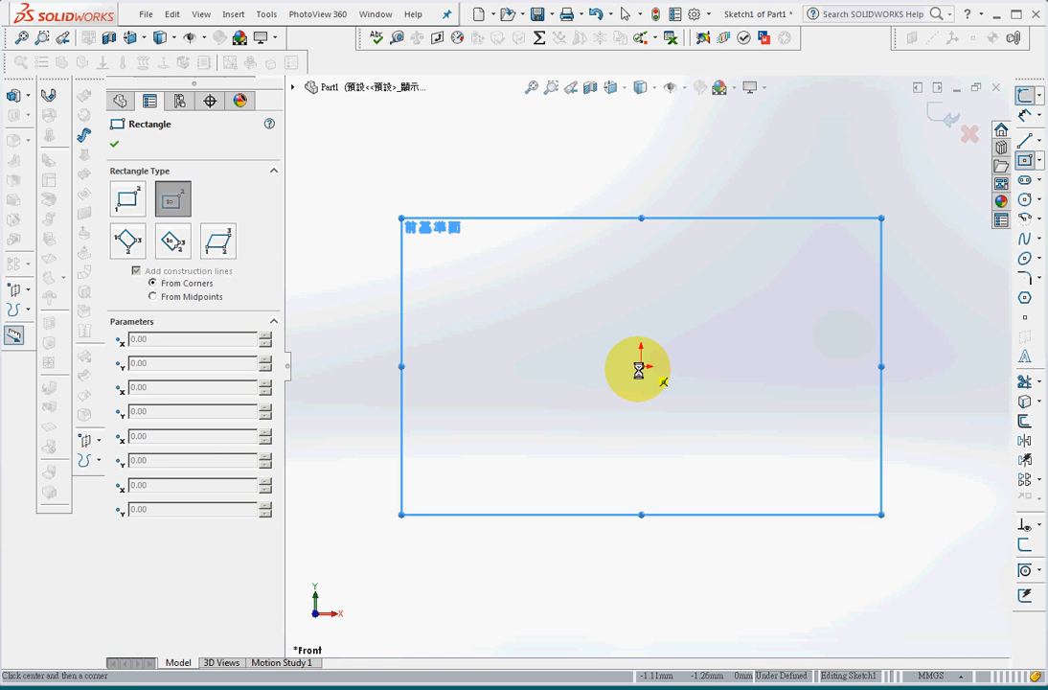
{"action": "left_click", "coordinate": [640, 368]}
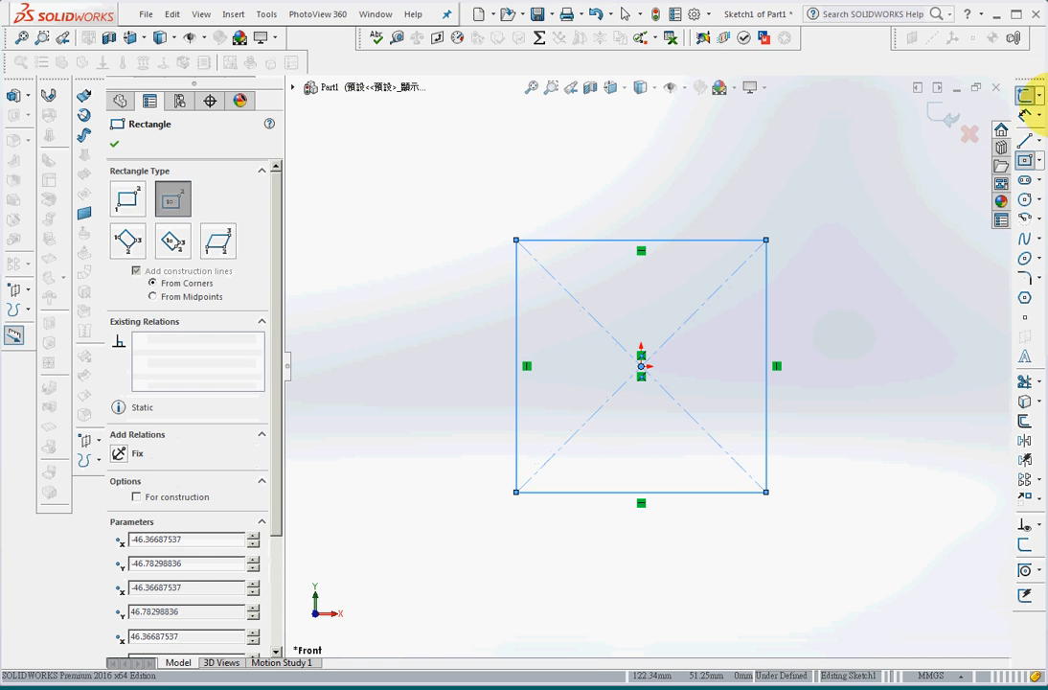
{"action": "left_click", "coordinate": [640, 241]}
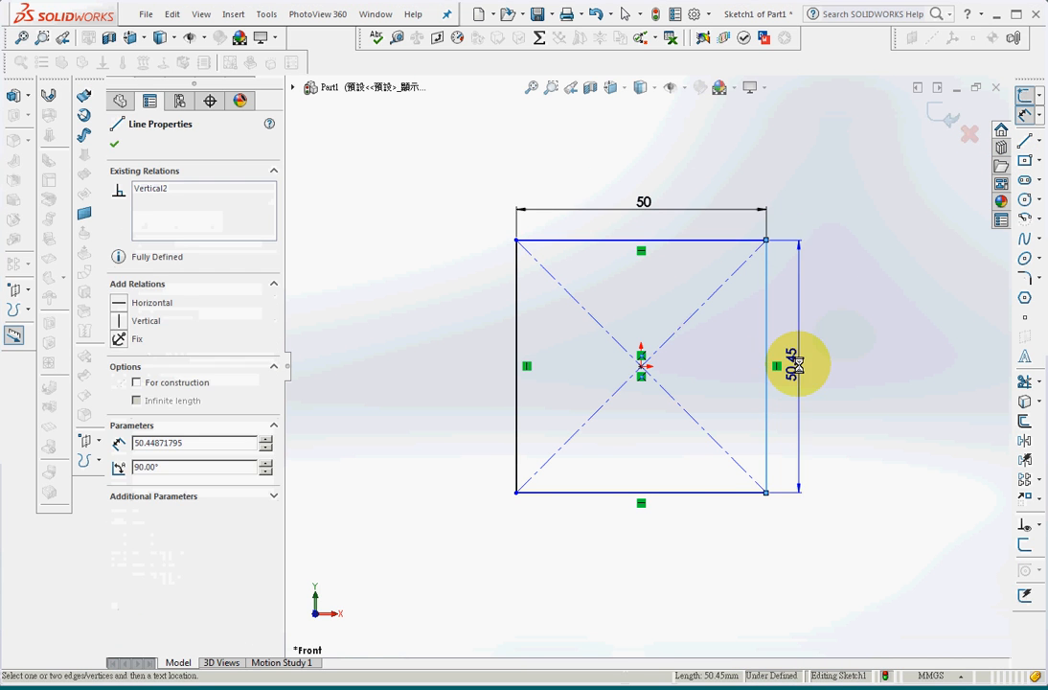
{"action": "left_click", "coordinate": [797, 364]}
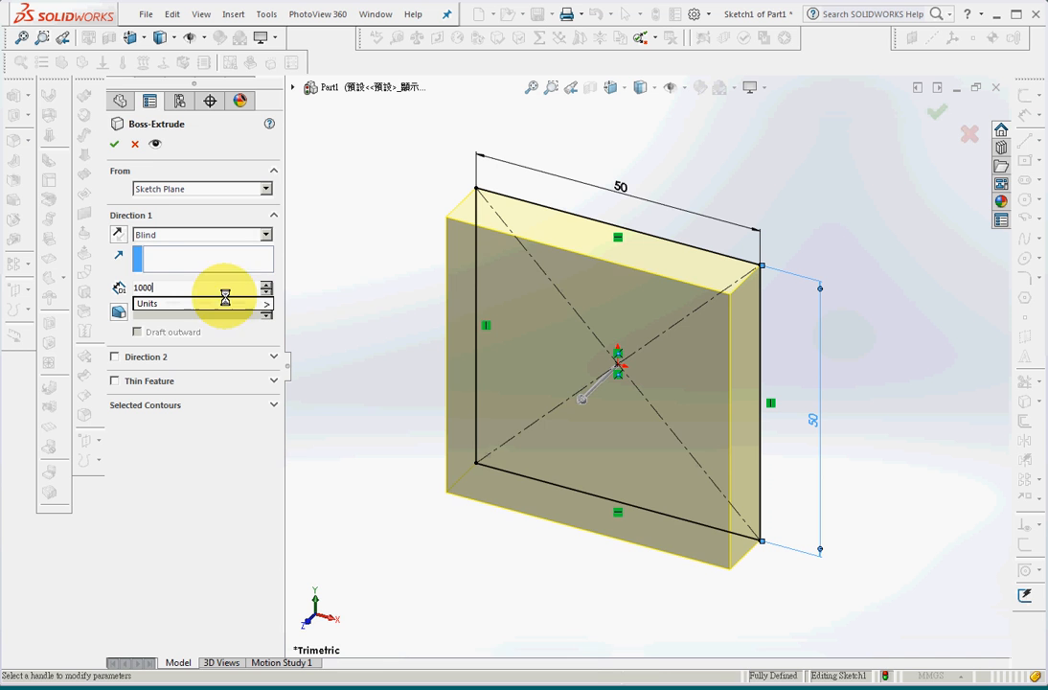
{"action": "left_click", "coordinate": [115, 143]}
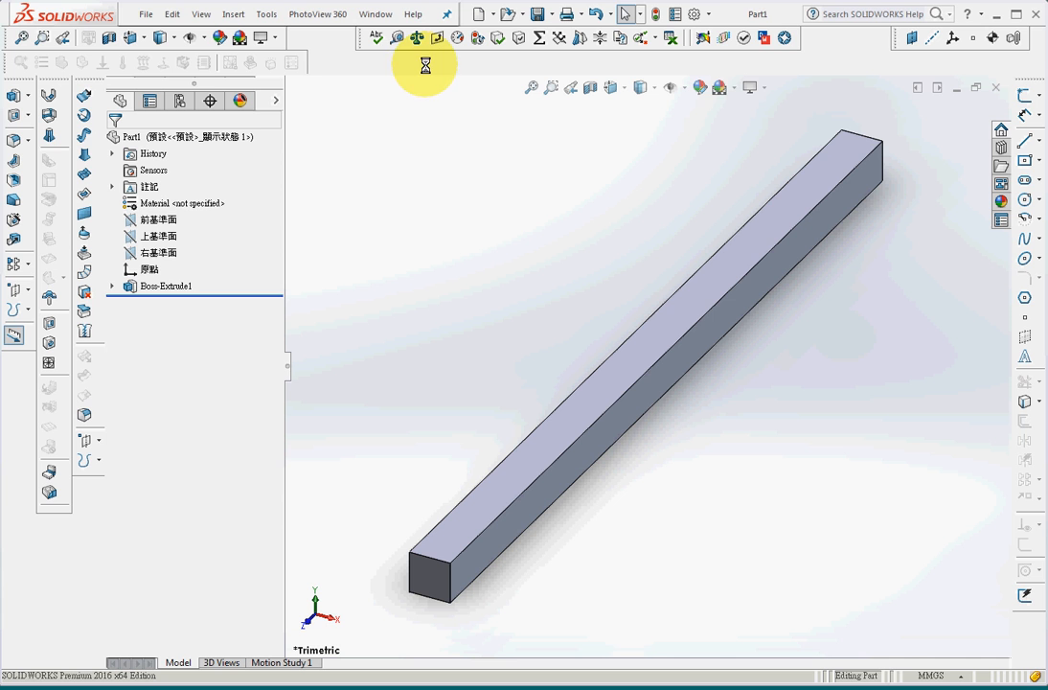
Enable the SOLIDWORKS Simulation add-in from the Add-Ins dialog
{"action": "left_click", "coordinate": [709, 13]}
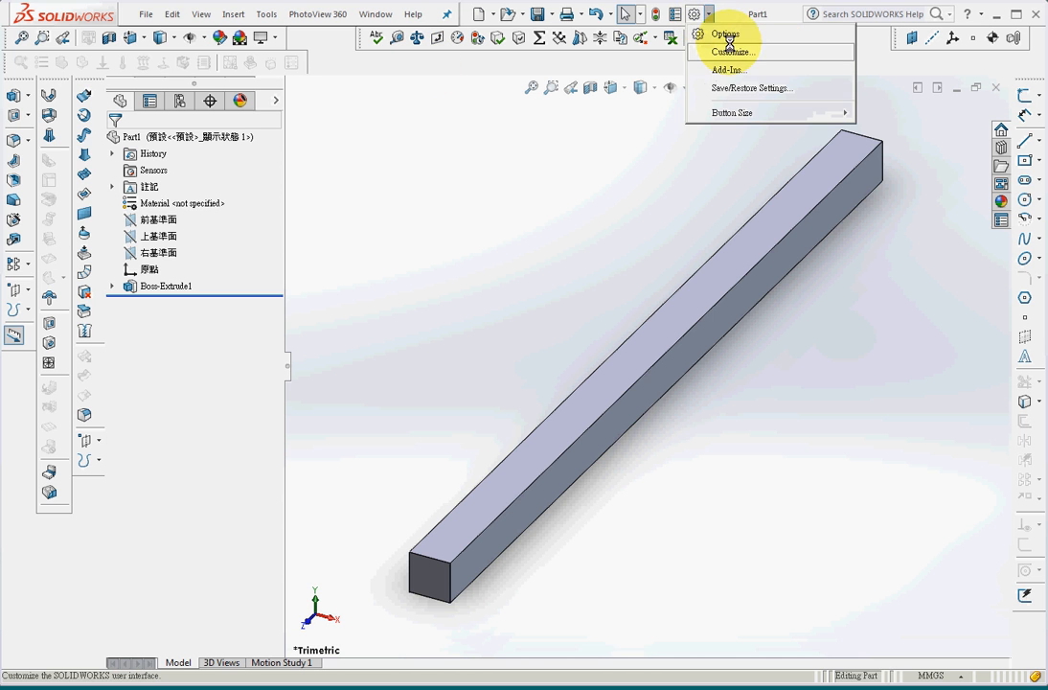
{"action": "left_click", "coordinate": [729, 69]}
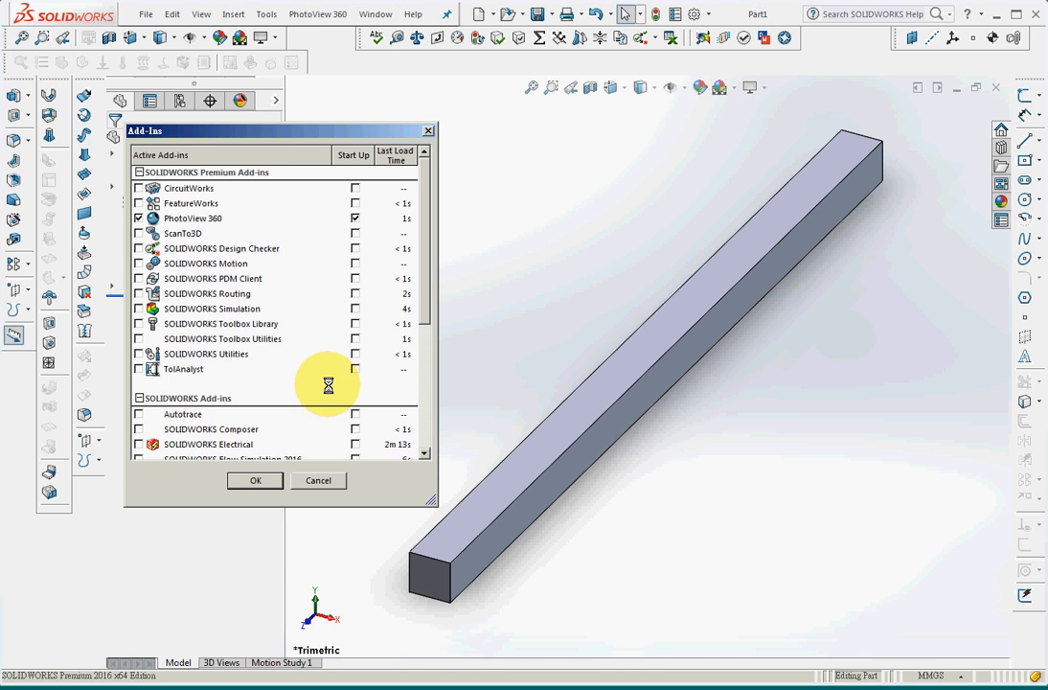
{"action": "left_click", "coordinate": [138, 309]}
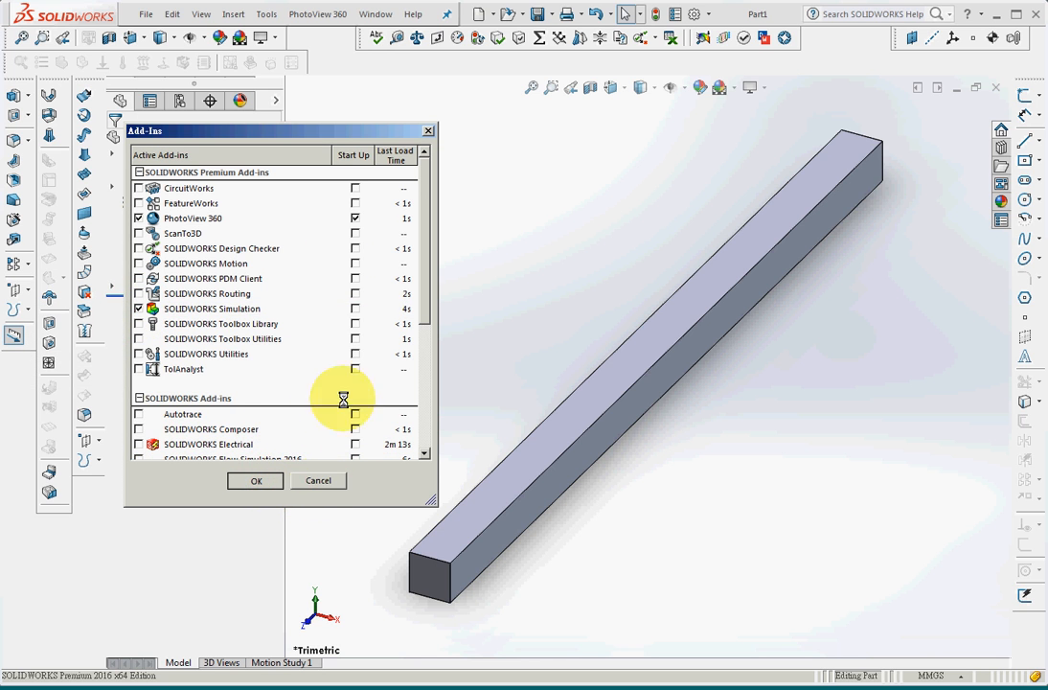
{"action": "left_click", "coordinate": [256, 479]}
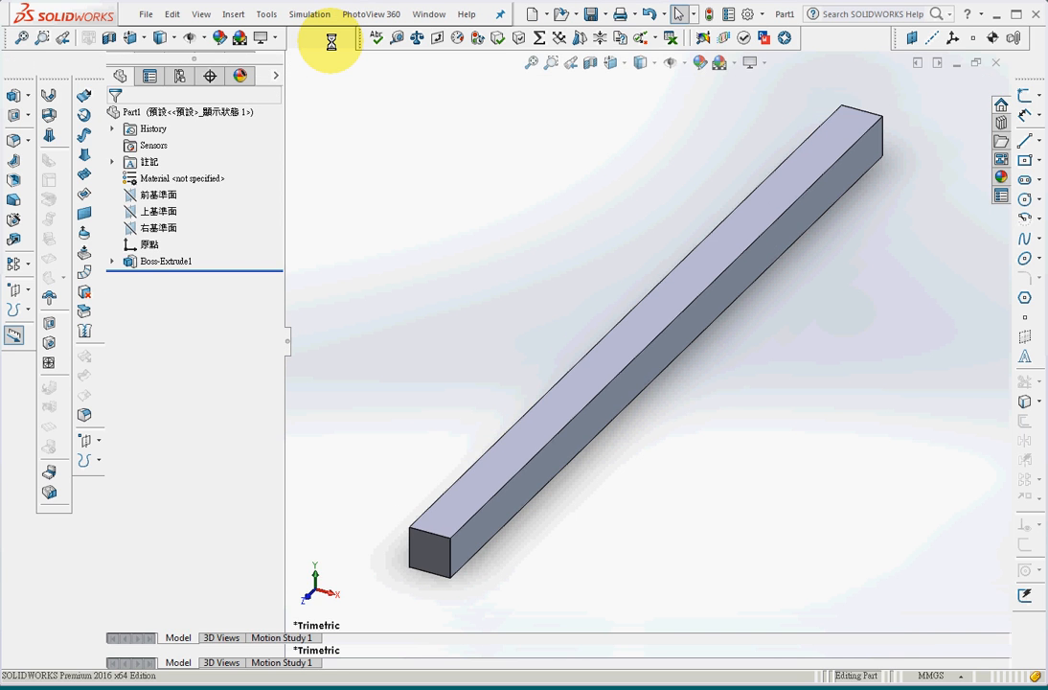
{"action": "right_click", "coordinate": [330, 42]}
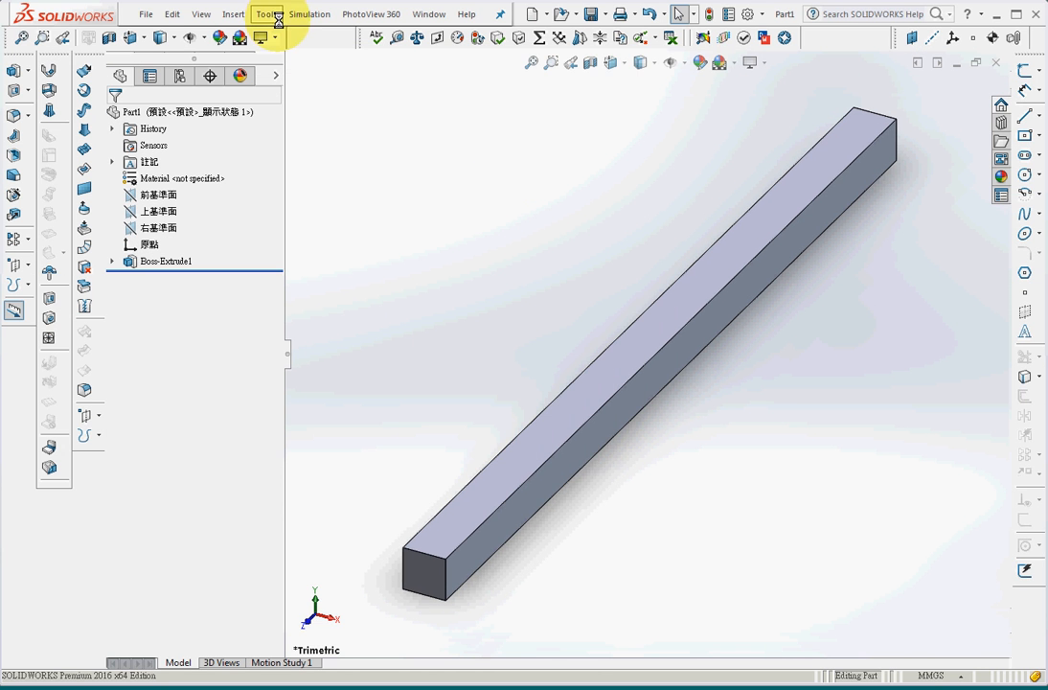
Create a new static simulation study, keeping the name Static 1
{"action": "left_click", "coordinate": [266, 13]}
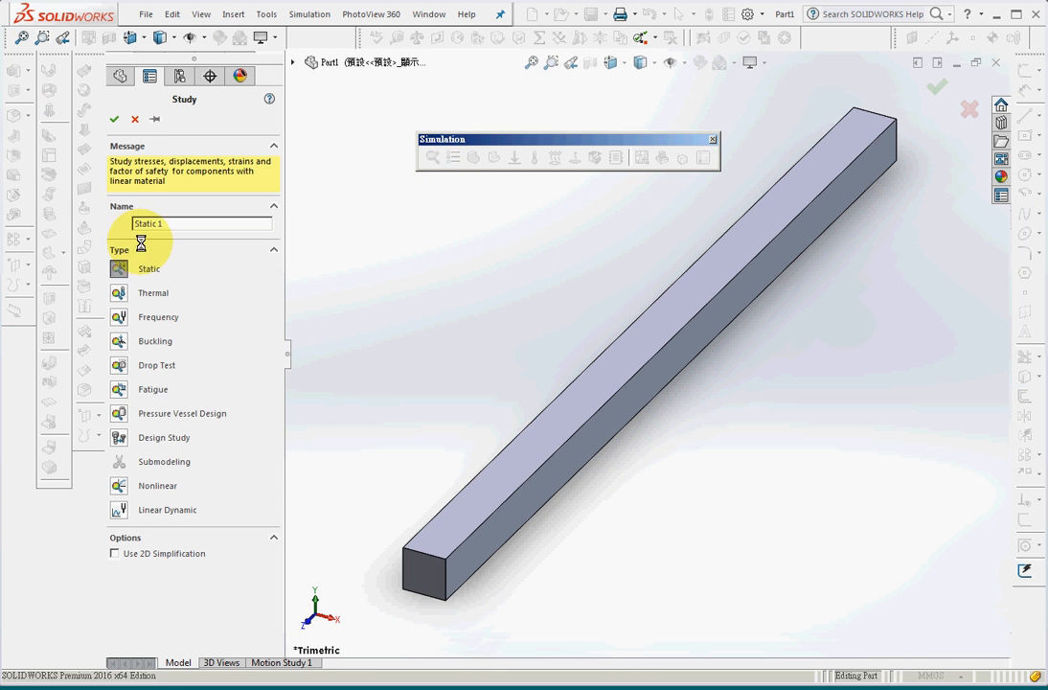
{"action": "triple_click", "coordinate": [201, 222]}
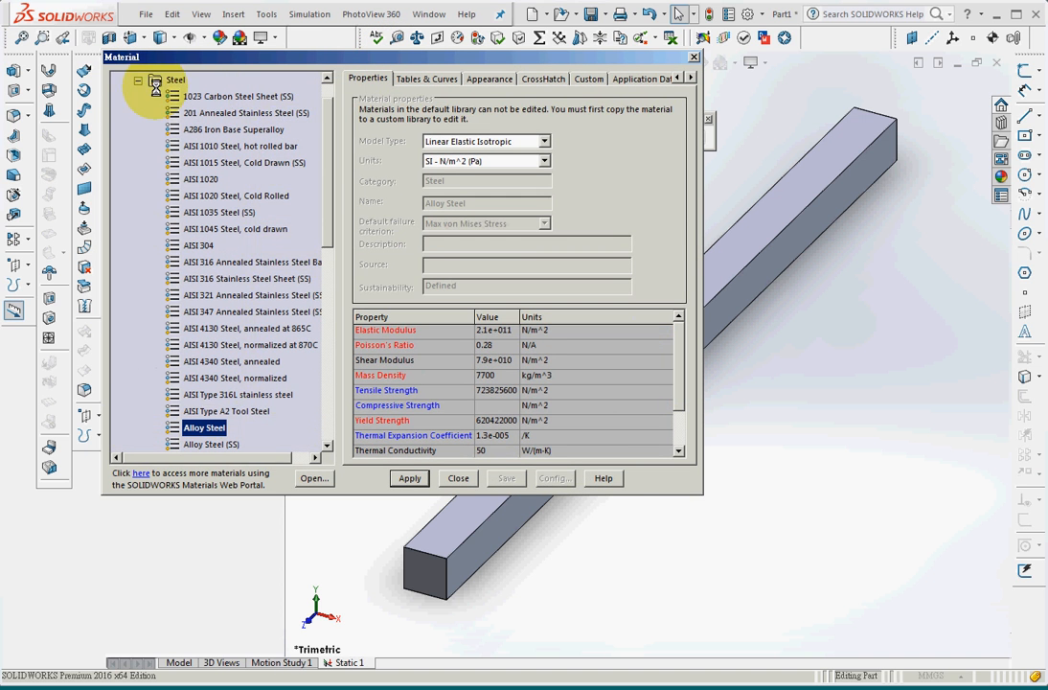
Load an additional Chinese-named steel material library into the material tree
{"action": "right_click", "coordinate": [176, 111]}
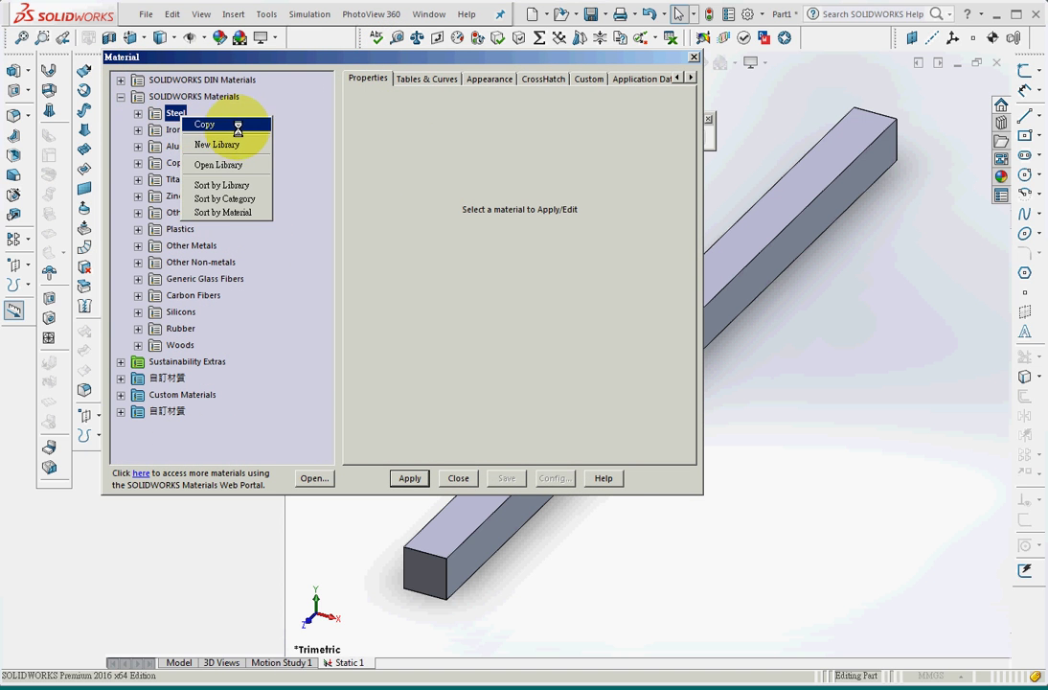
{"action": "right_click", "coordinate": [168, 410]}
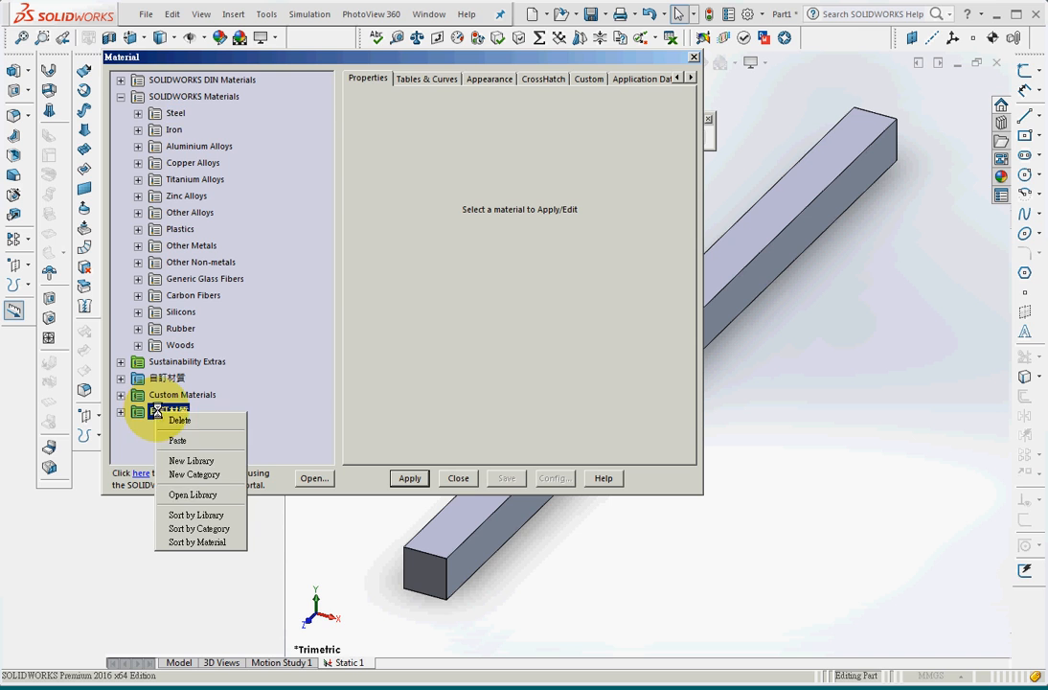
{"action": "mouse_move", "coordinate": [191, 494]}
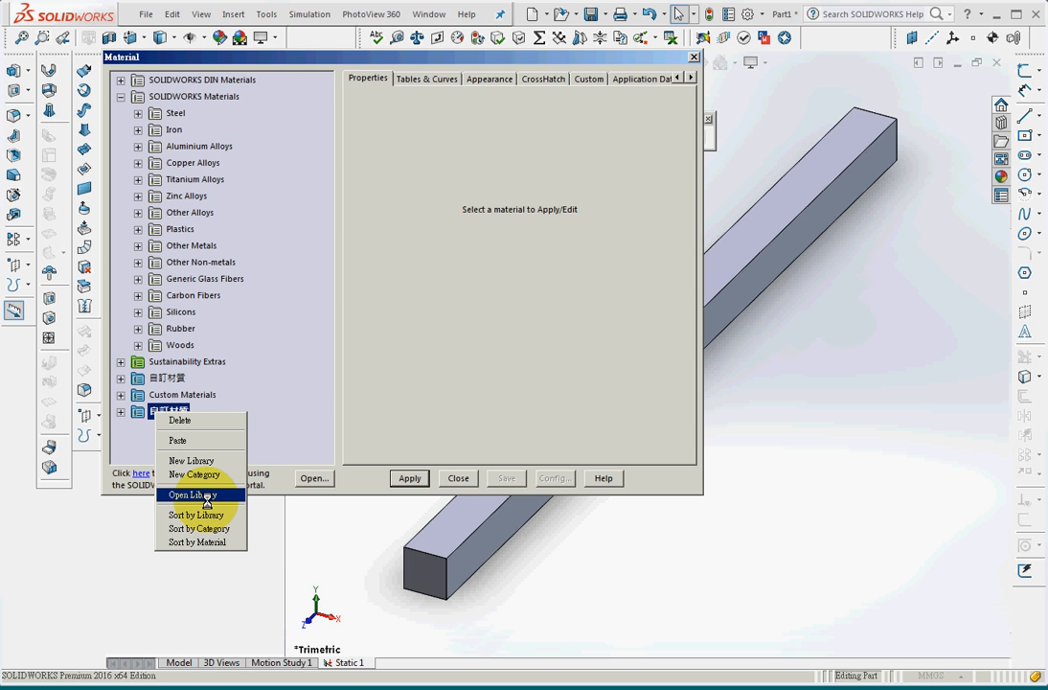
{"action": "left_click", "coordinate": [192, 494]}
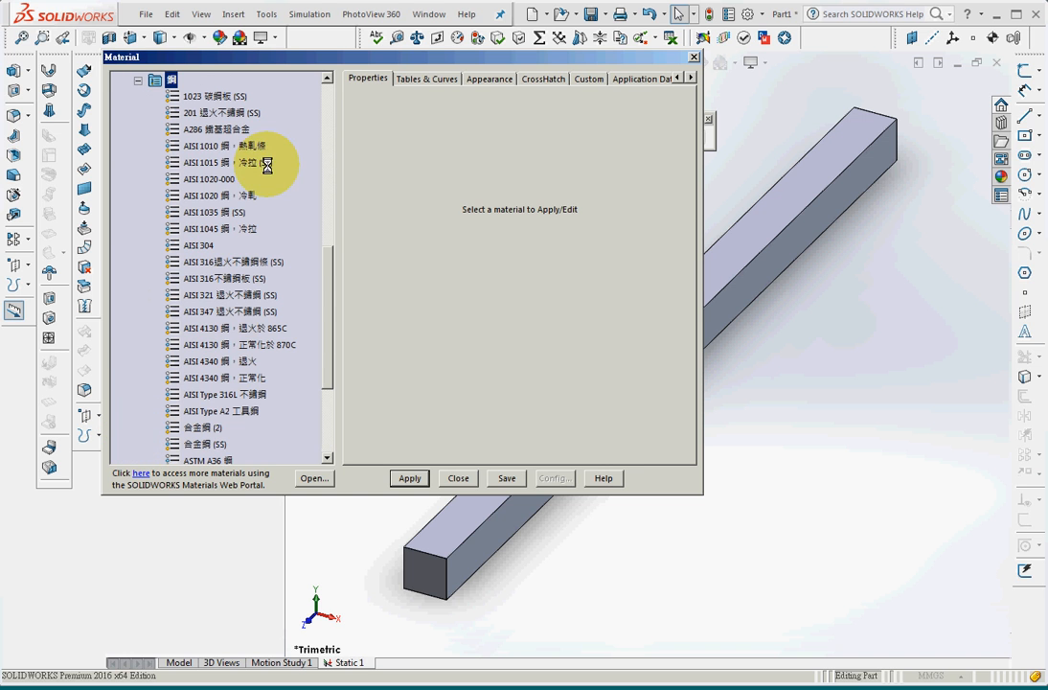
Apply AISI 1020-000 to the beam with elastic modulus 3e+011 and Poisson's ratio 0.3
{"action": "left_click", "coordinate": [207, 178]}
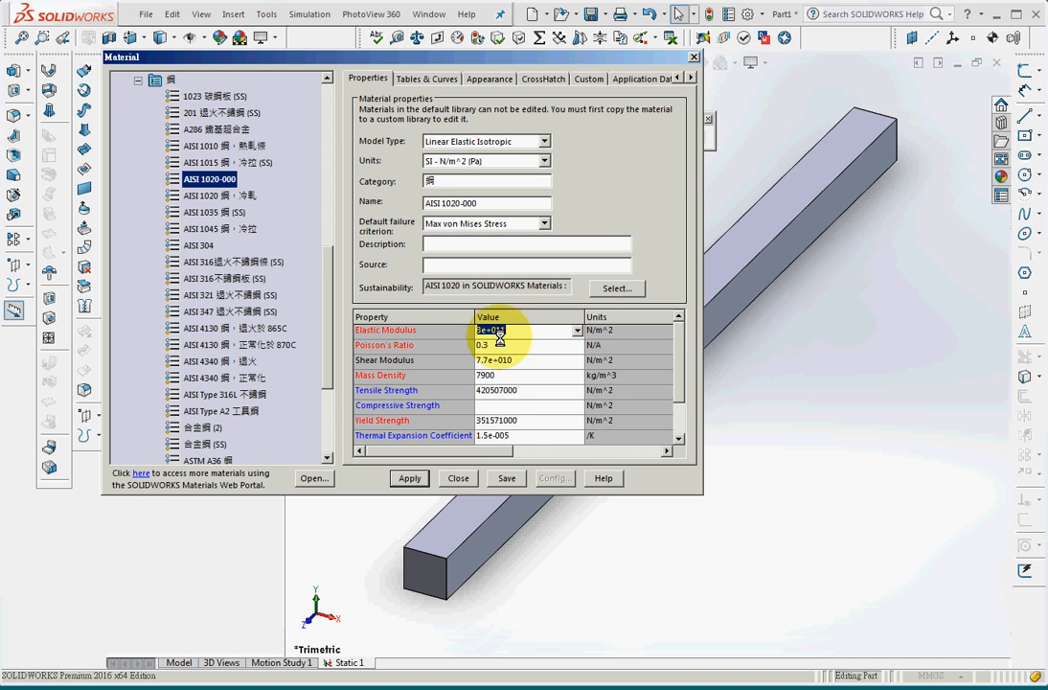
{"action": "left_click", "coordinate": [506, 345]}
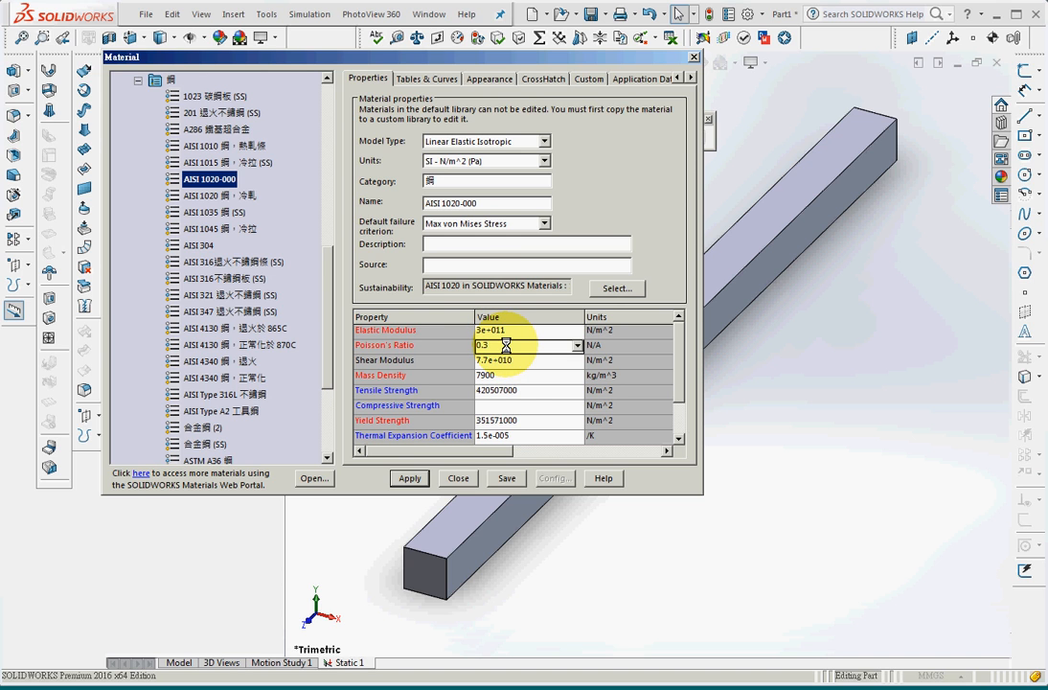
{"action": "left_click", "coordinate": [410, 479]}
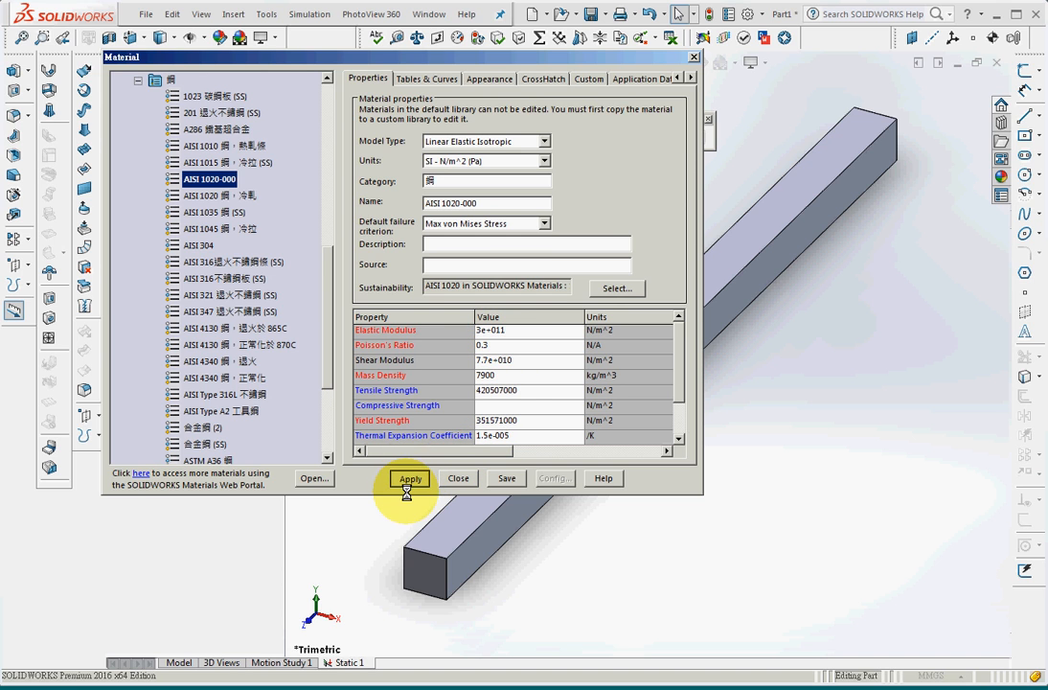
{"action": "left_click", "coordinate": [410, 479]}
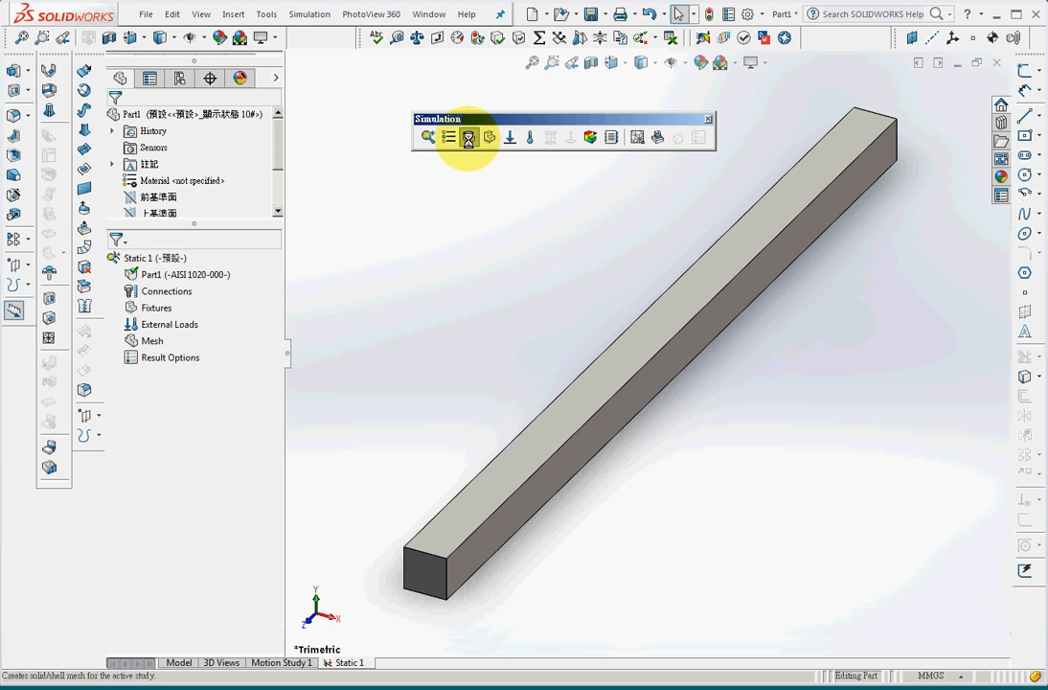
Add a Fixed Geometry fixture on the beam's far end face
{"action": "left_click", "coordinate": [468, 138]}
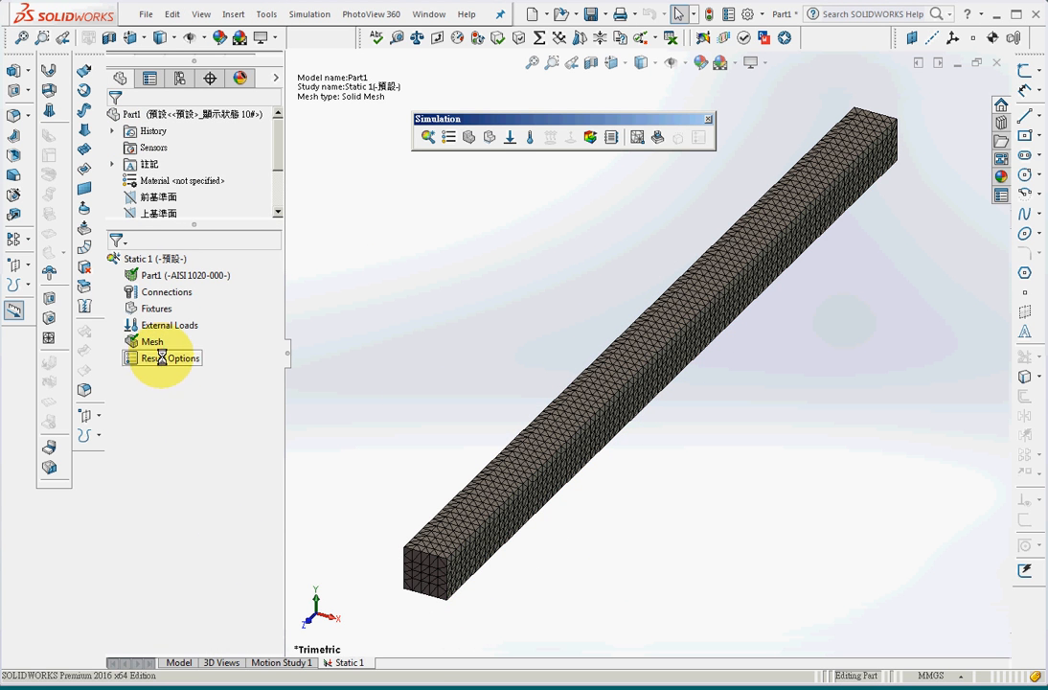
{"action": "left_click", "coordinate": [153, 341]}
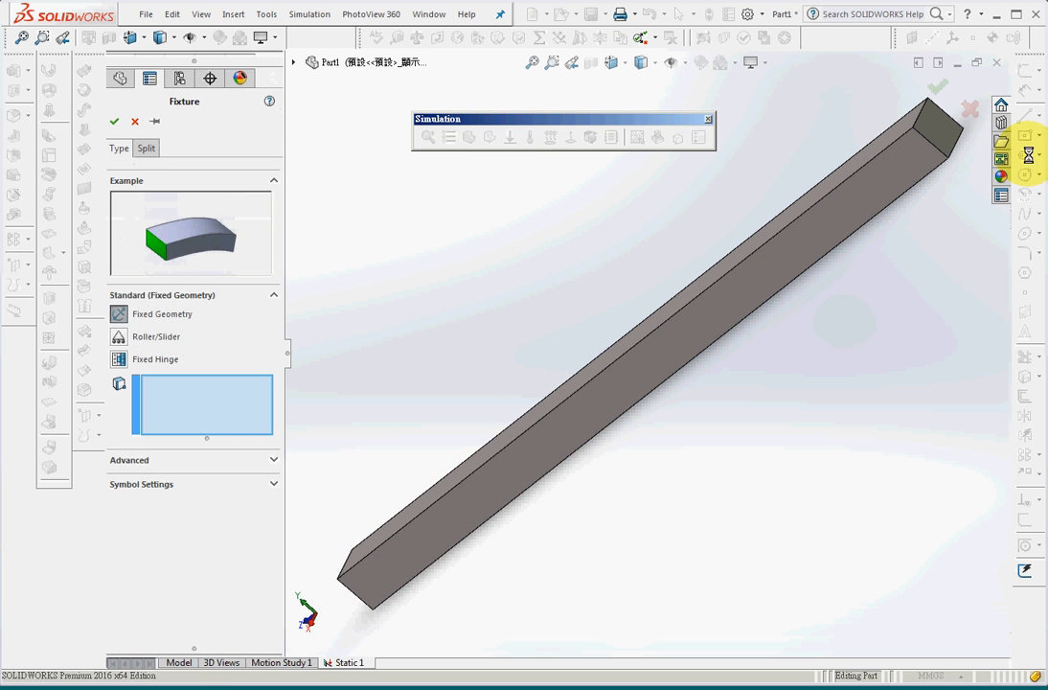
{"action": "left_click", "coordinate": [935, 130]}
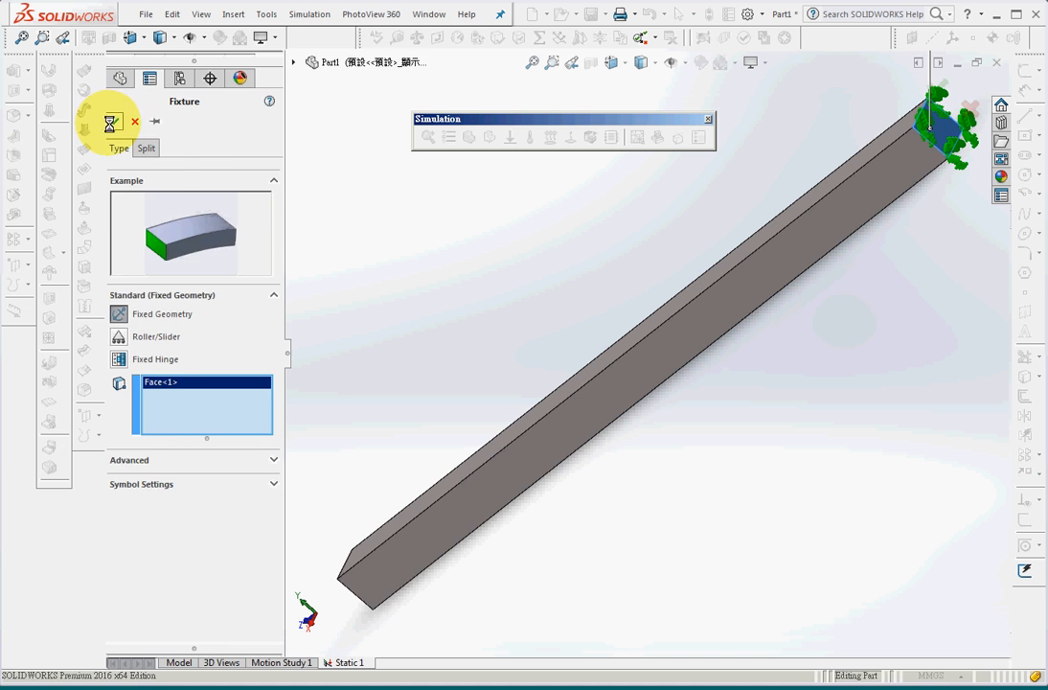
{"action": "left_click", "coordinate": [109, 122]}
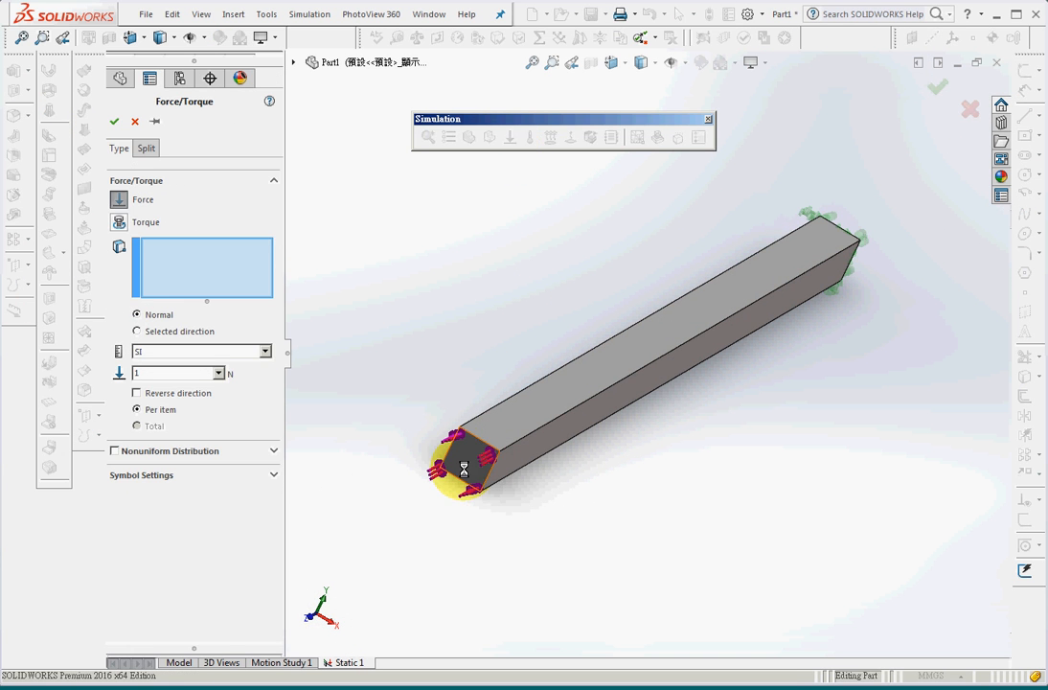
Apply Force-1, a 100 N load on the near end face along an edge, direction reversed
{"action": "left_click", "coordinate": [459, 460]}
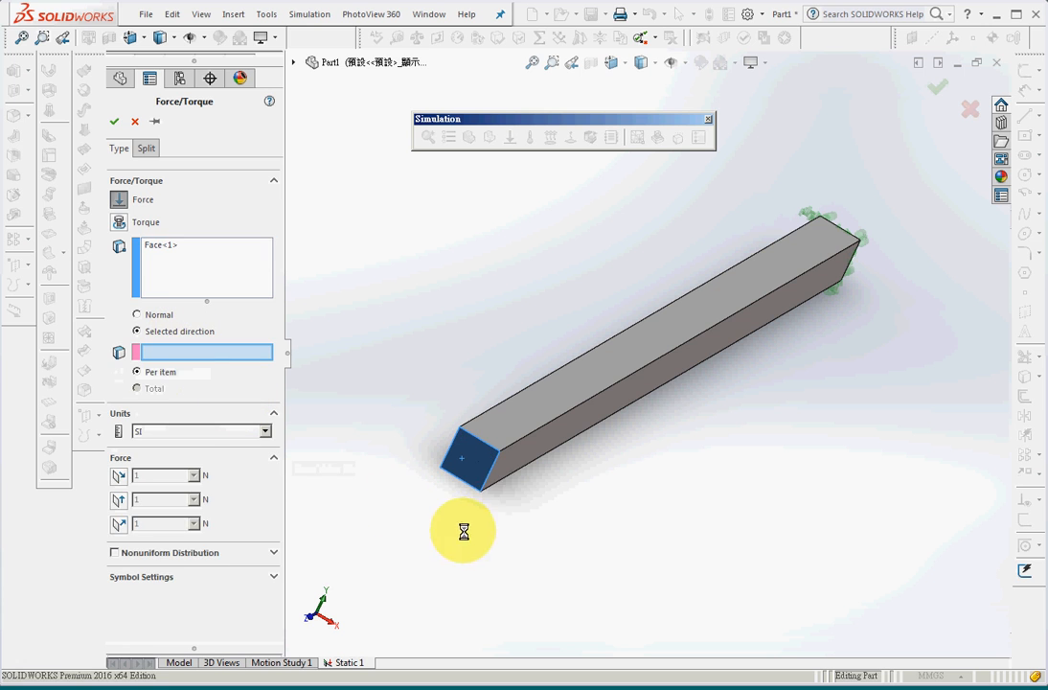
{"action": "left_click", "coordinate": [459, 458]}
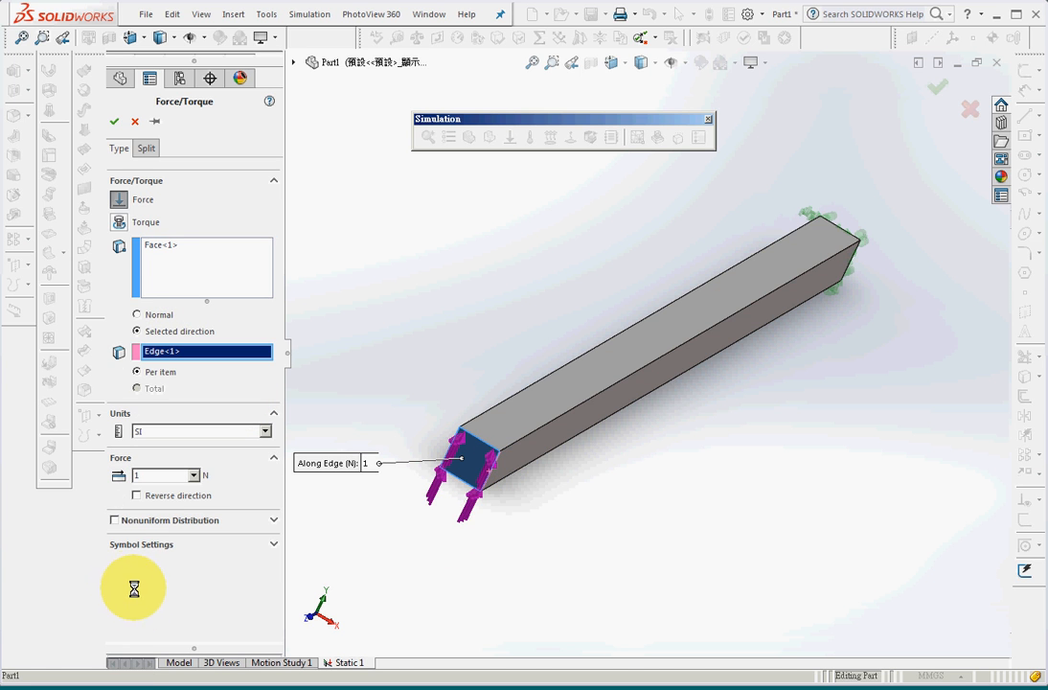
{"action": "left_click", "coordinate": [138, 495]}
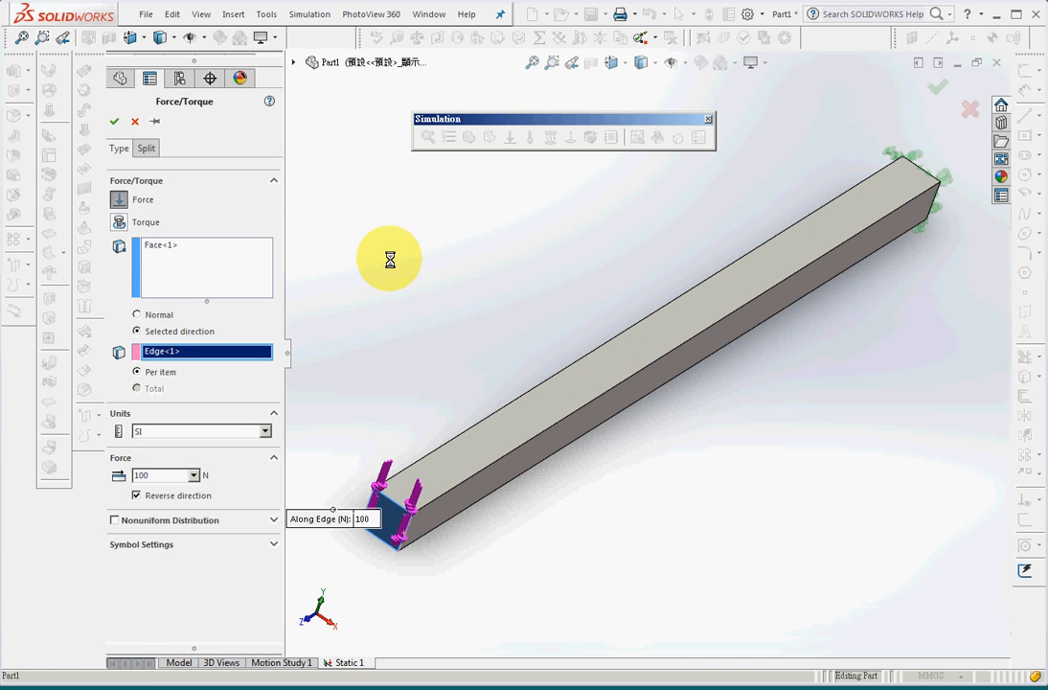
{"action": "left_click", "coordinate": [115, 120]}
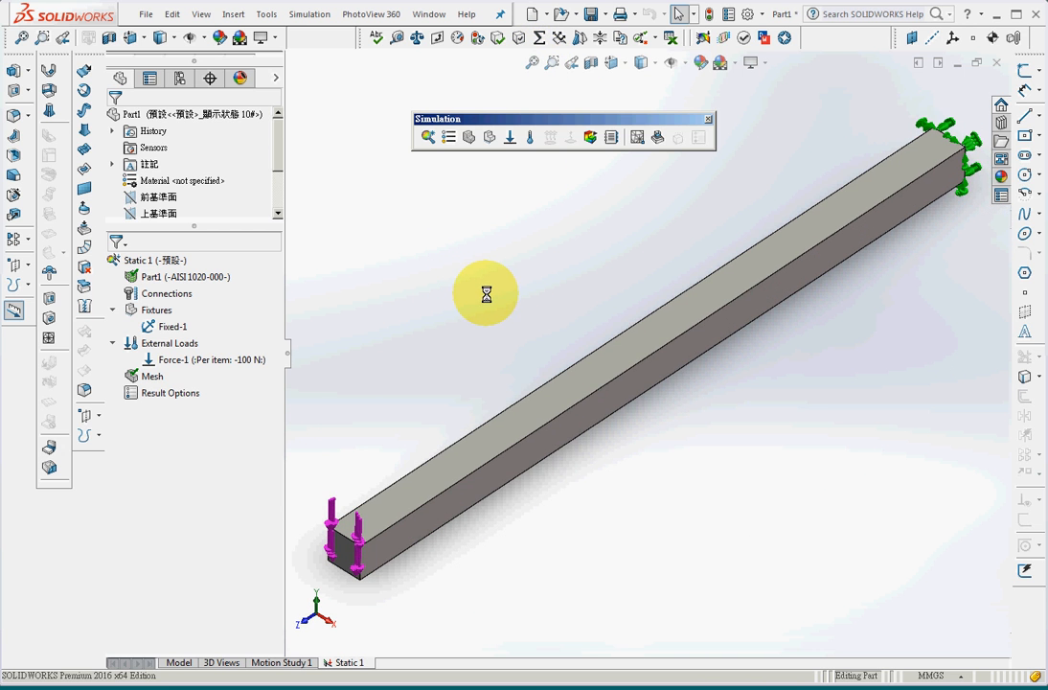
{"action": "mouse_move", "coordinate": [502, 318]}
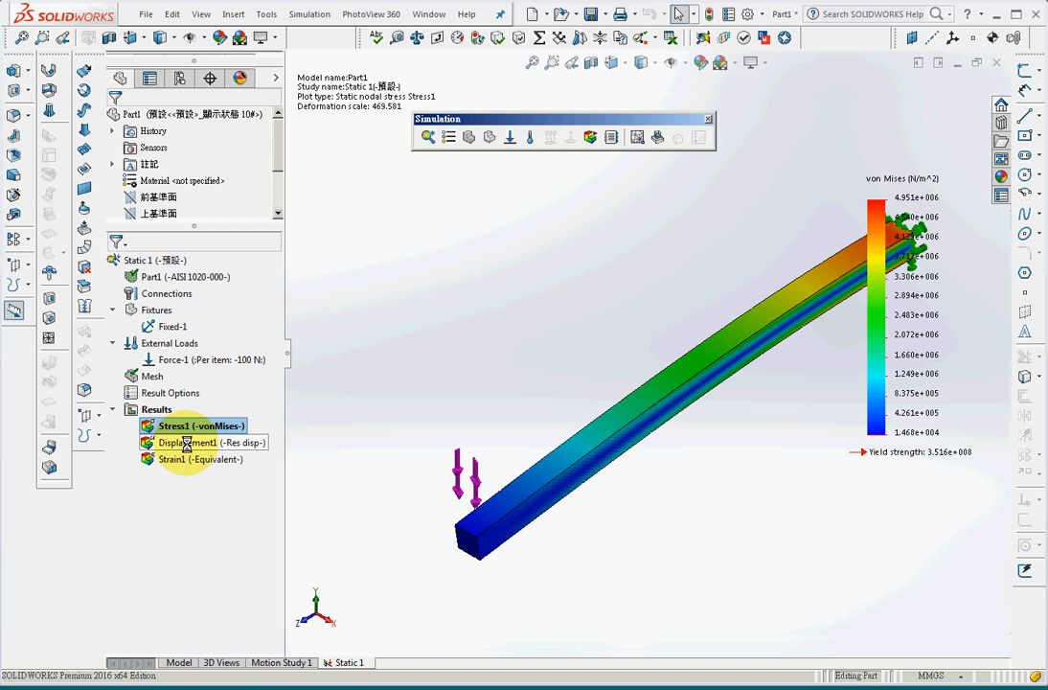
Display the Displacement1 resultant displacement plot of the solved study
{"action": "double_click", "coordinate": [187, 440]}
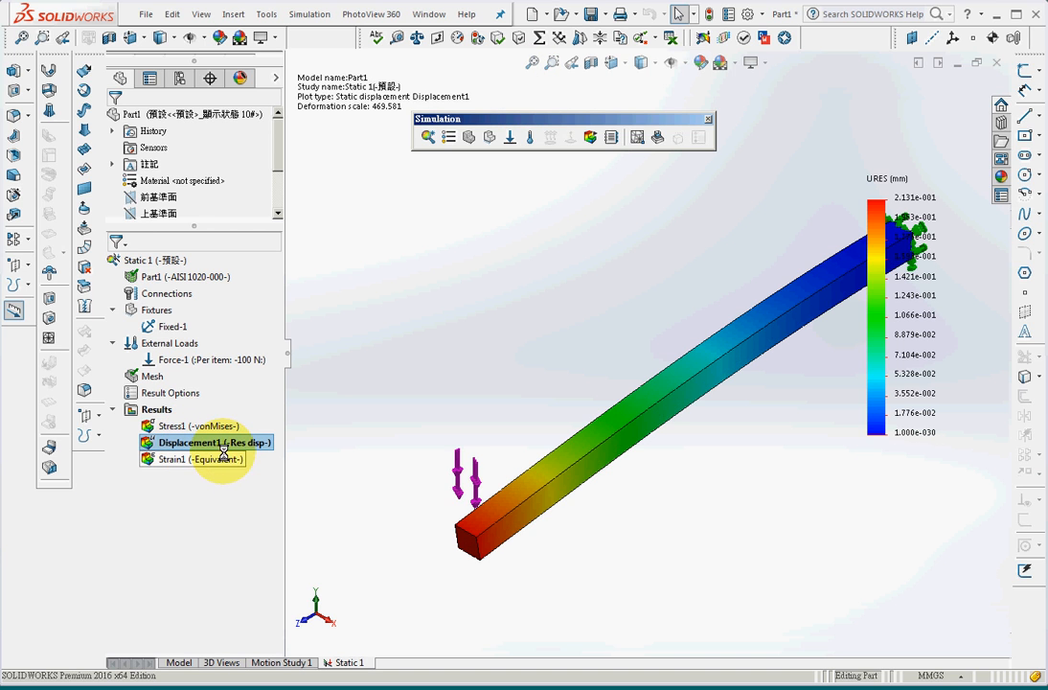
Probe the displacement at the loaded end, reading 2.130e-001 mm, then close the probe results
{"action": "right_click", "coordinate": [207, 440]}
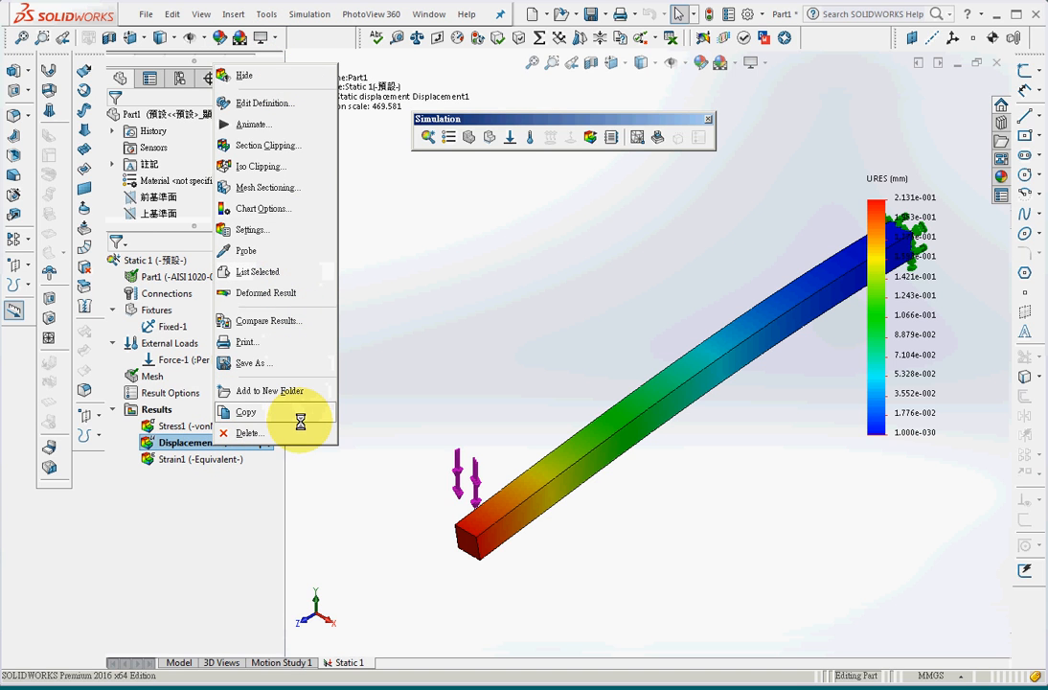
{"action": "mouse_move", "coordinate": [270, 391]}
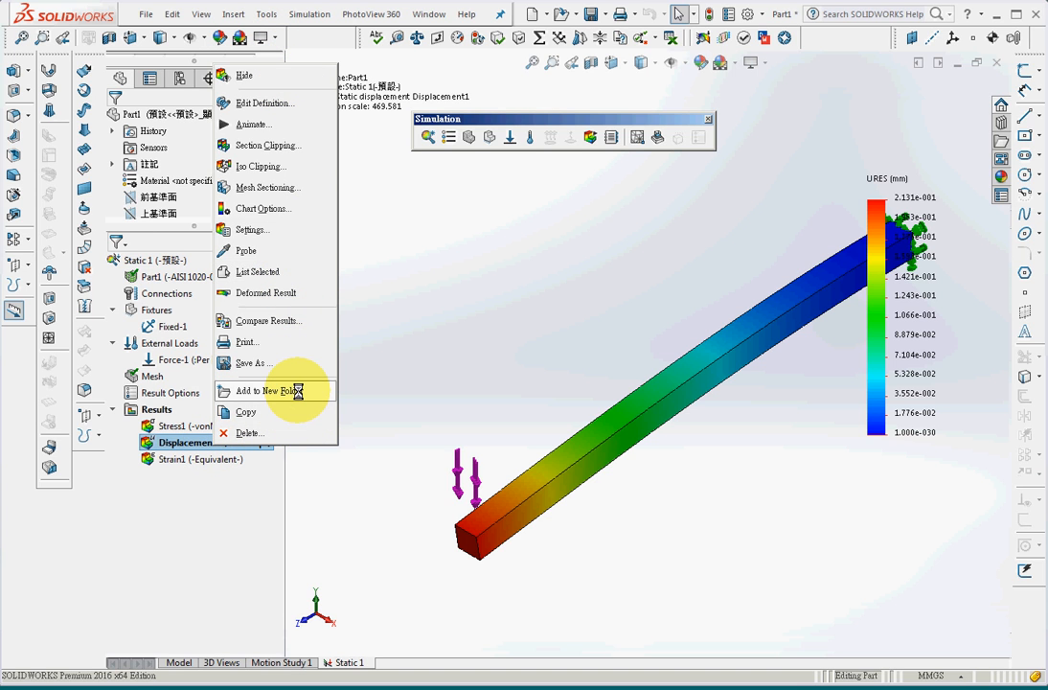
{"action": "mouse_move", "coordinate": [247, 249]}
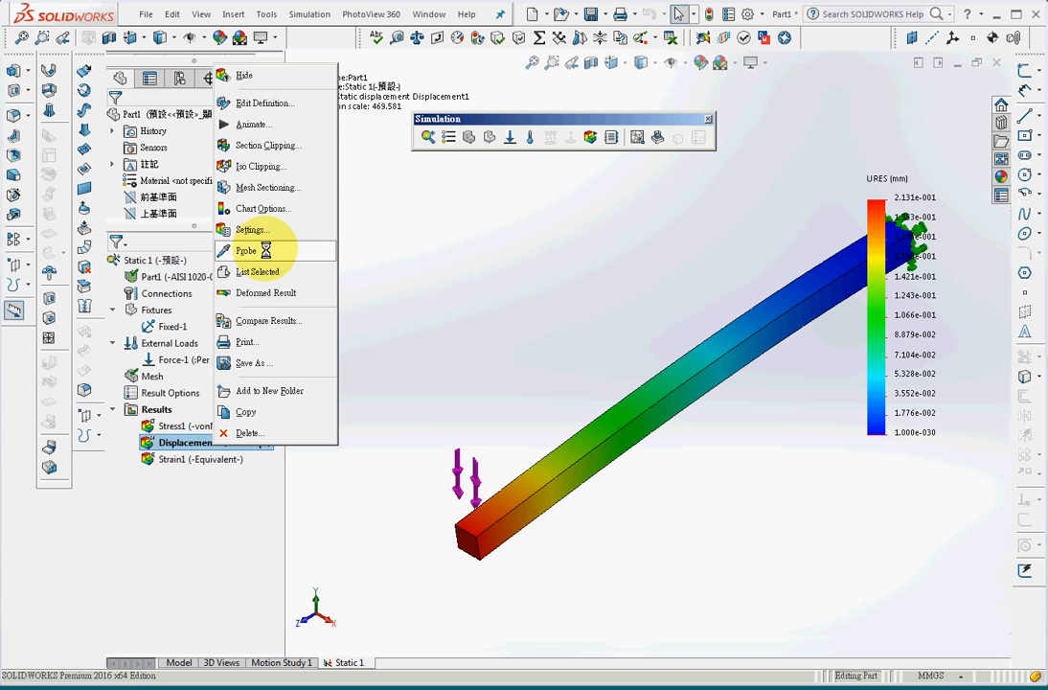
{"action": "left_click", "coordinate": [247, 249]}
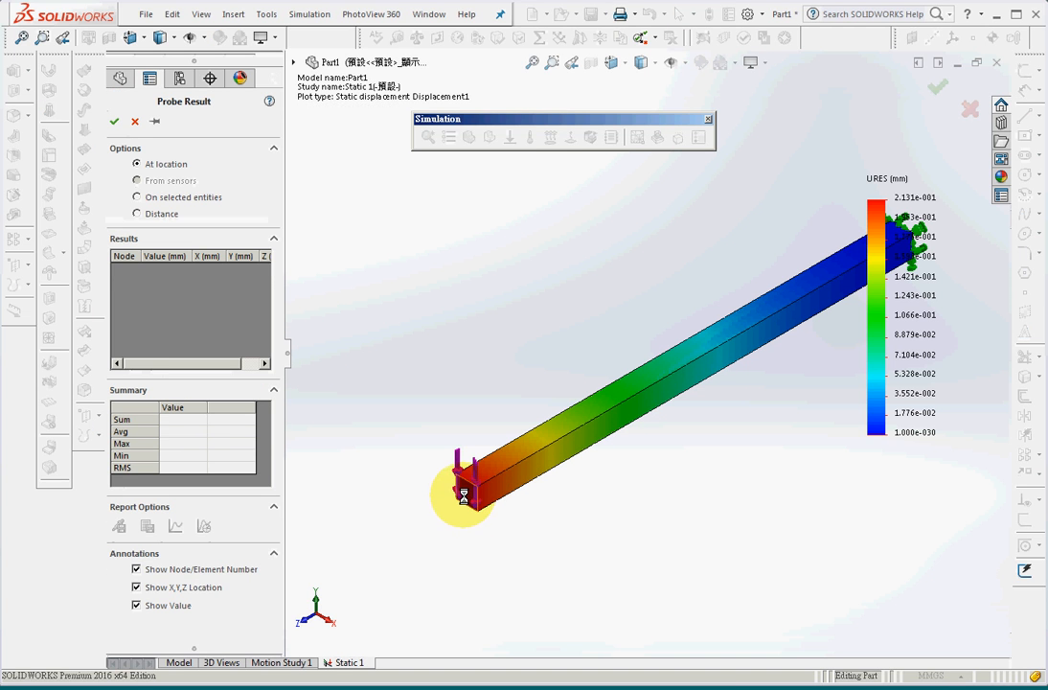
{"action": "left_click", "coordinate": [464, 494]}
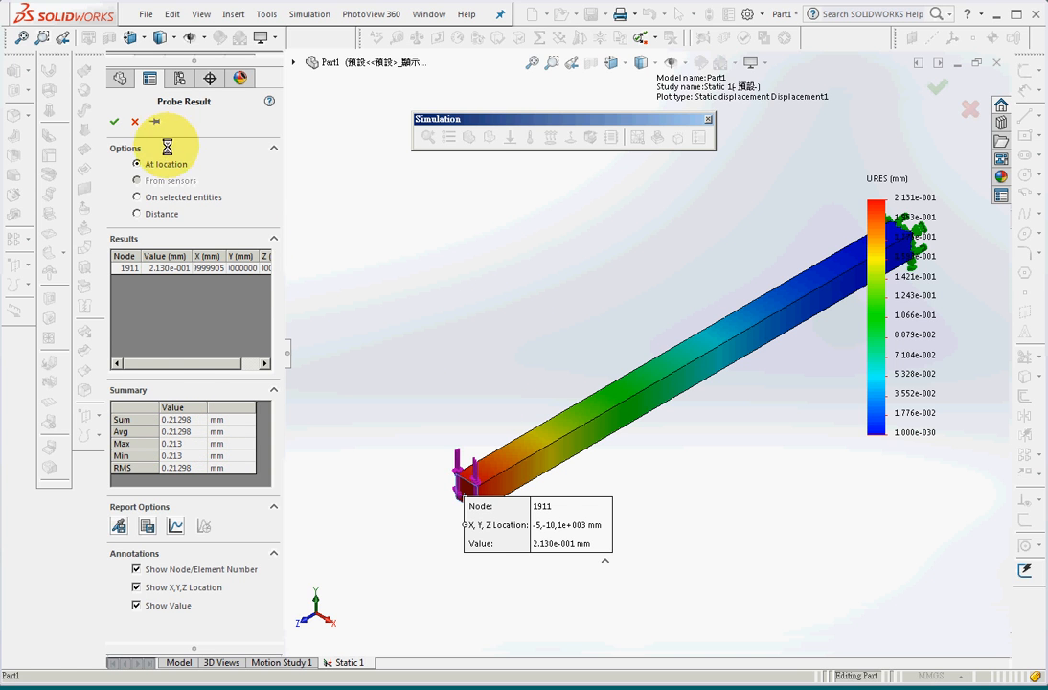
{"action": "left_click", "coordinate": [115, 123]}
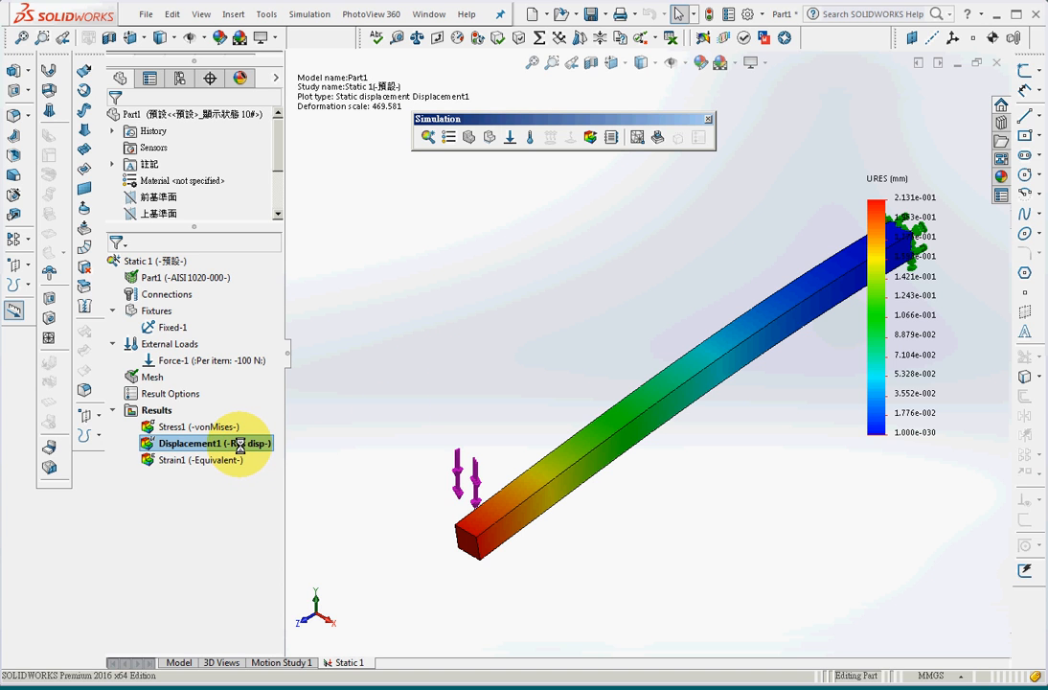
Redefine the Displacement1 plot to show UY: Y Displacement (0 to about -0.2136 mm)
{"action": "right_click", "coordinate": [205, 443]}
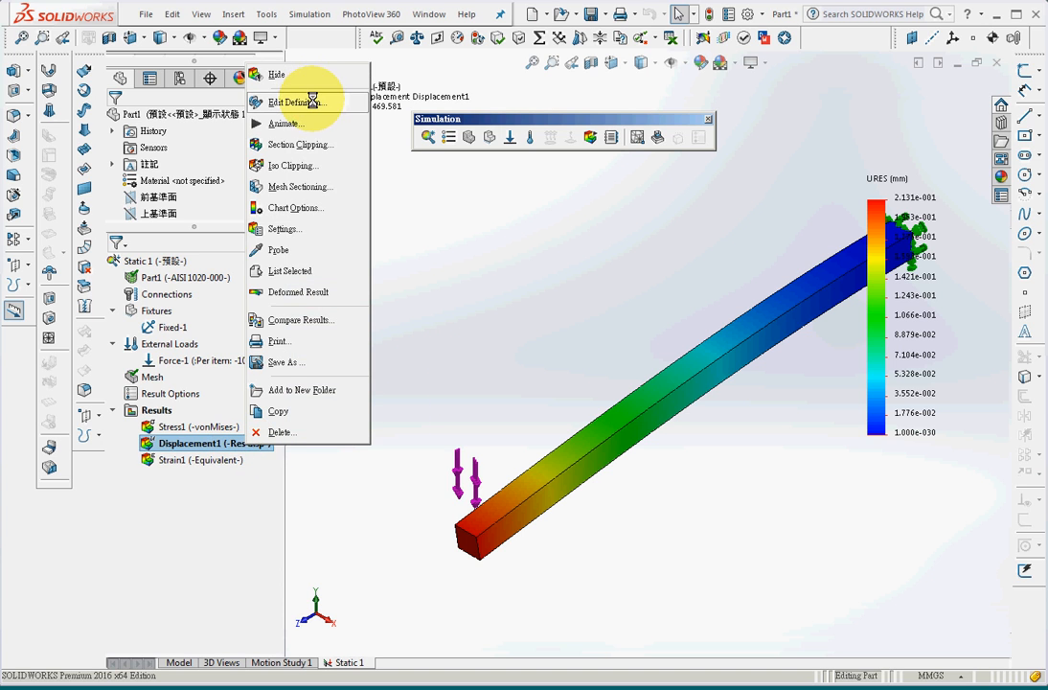
{"action": "left_click", "coordinate": [291, 103]}
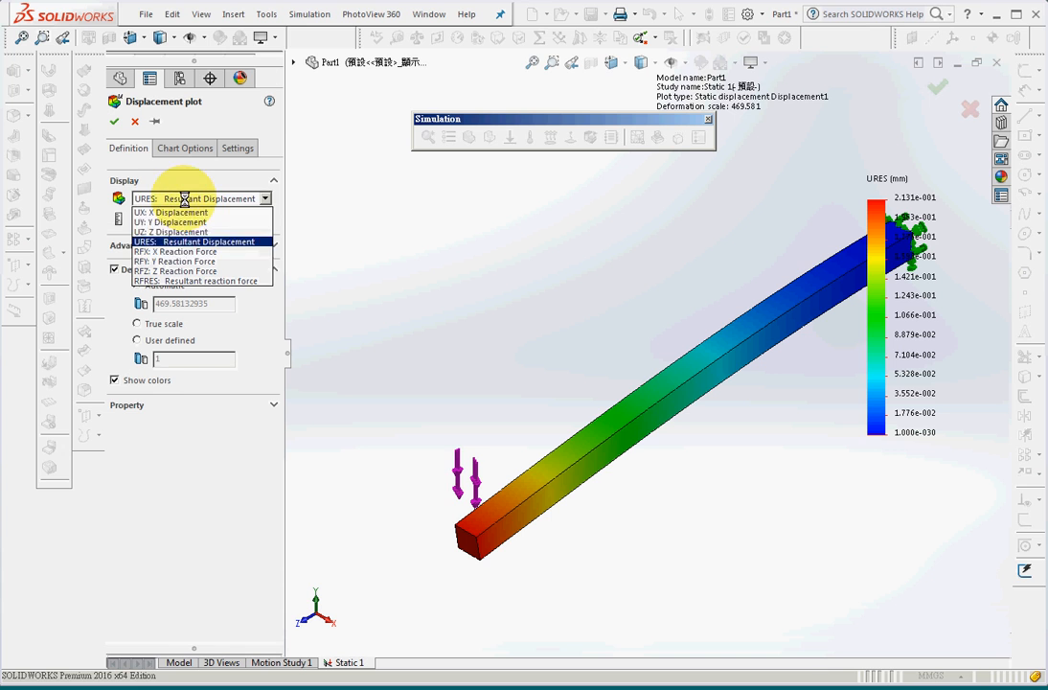
{"action": "mouse_move", "coordinate": [171, 222]}
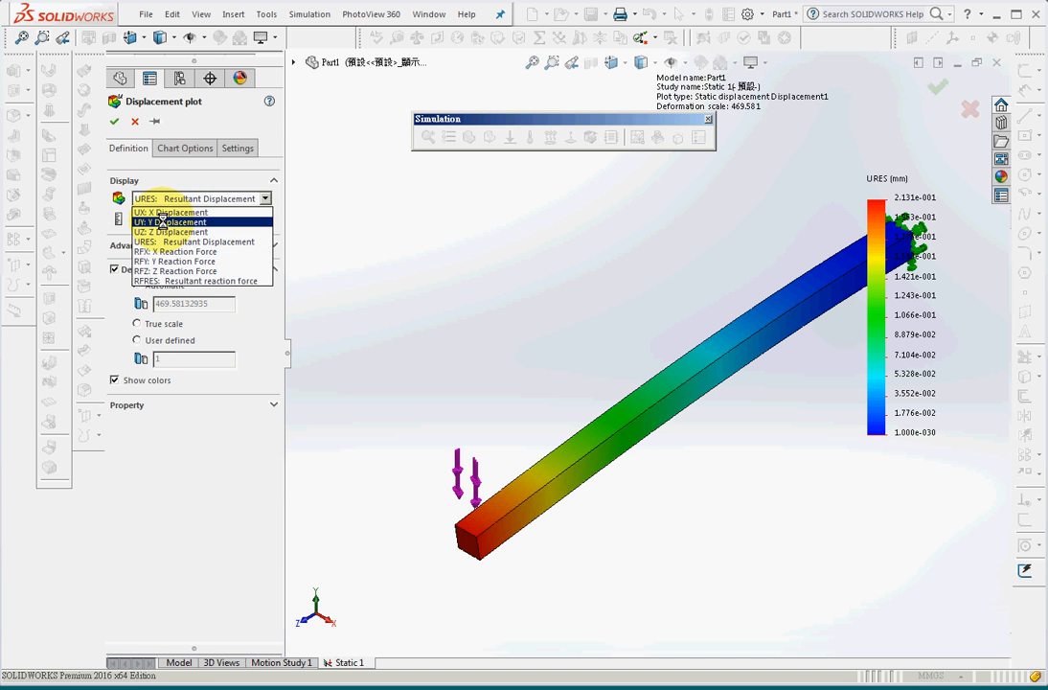
{"action": "left_click", "coordinate": [184, 148]}
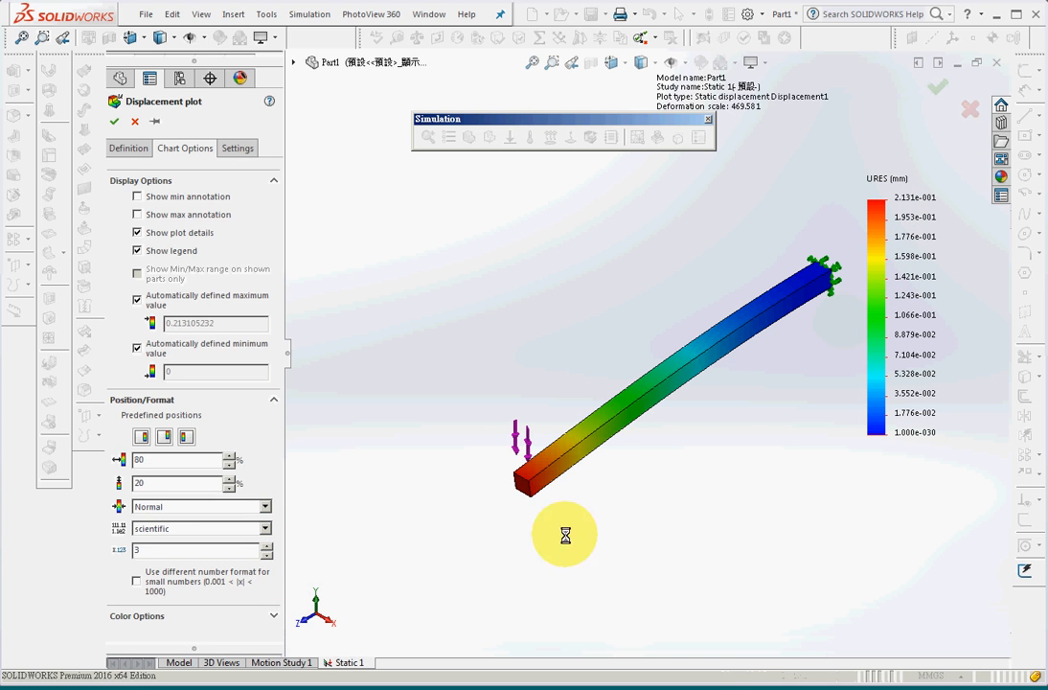
{"action": "left_click", "coordinate": [196, 529]}
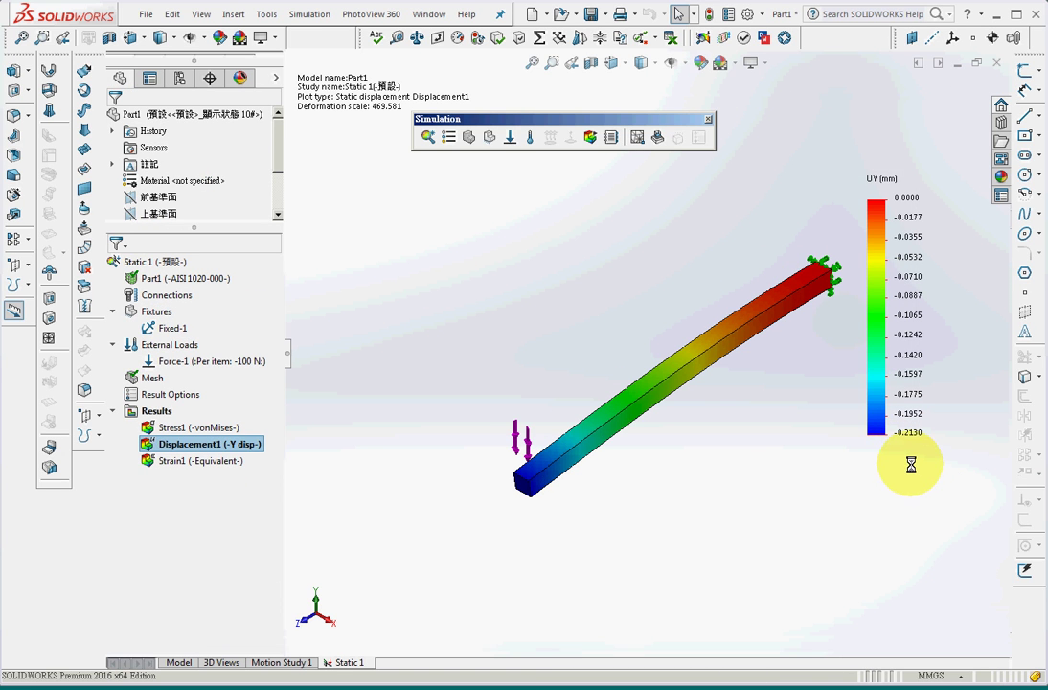
{"action": "mouse_move", "coordinate": [870, 534]}
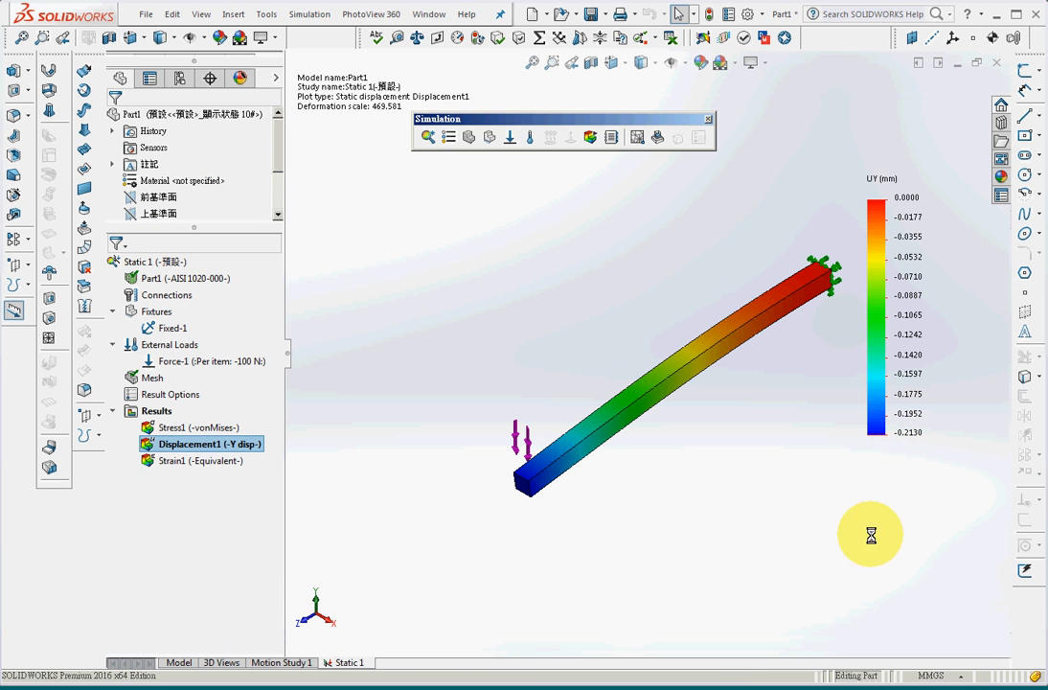
{"action": "mouse_move", "coordinate": [554, 276]}
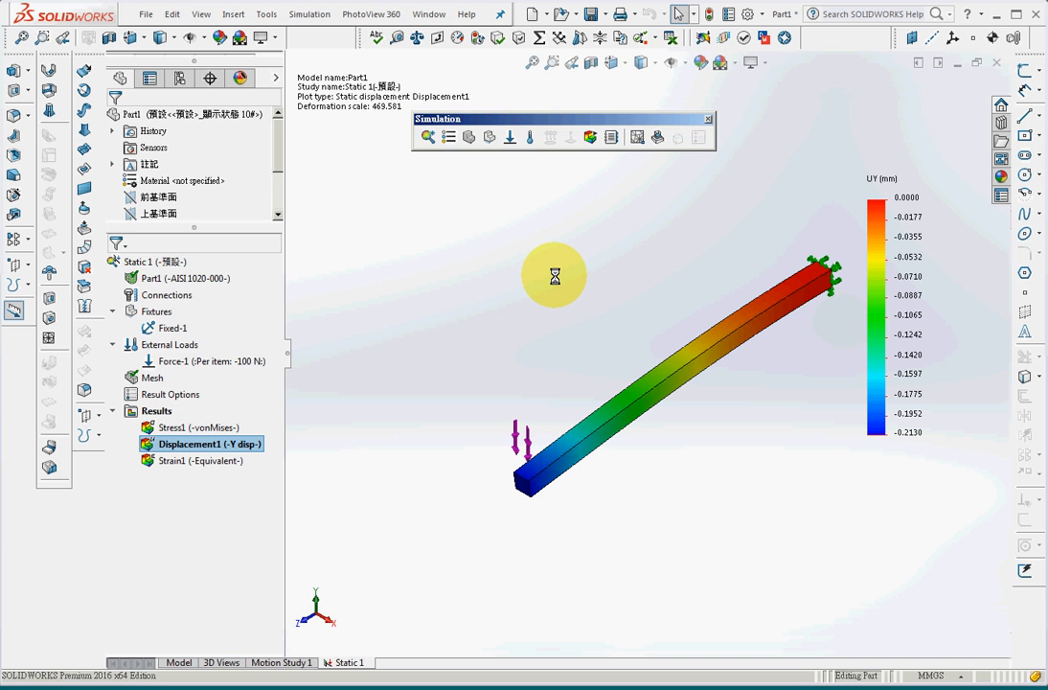